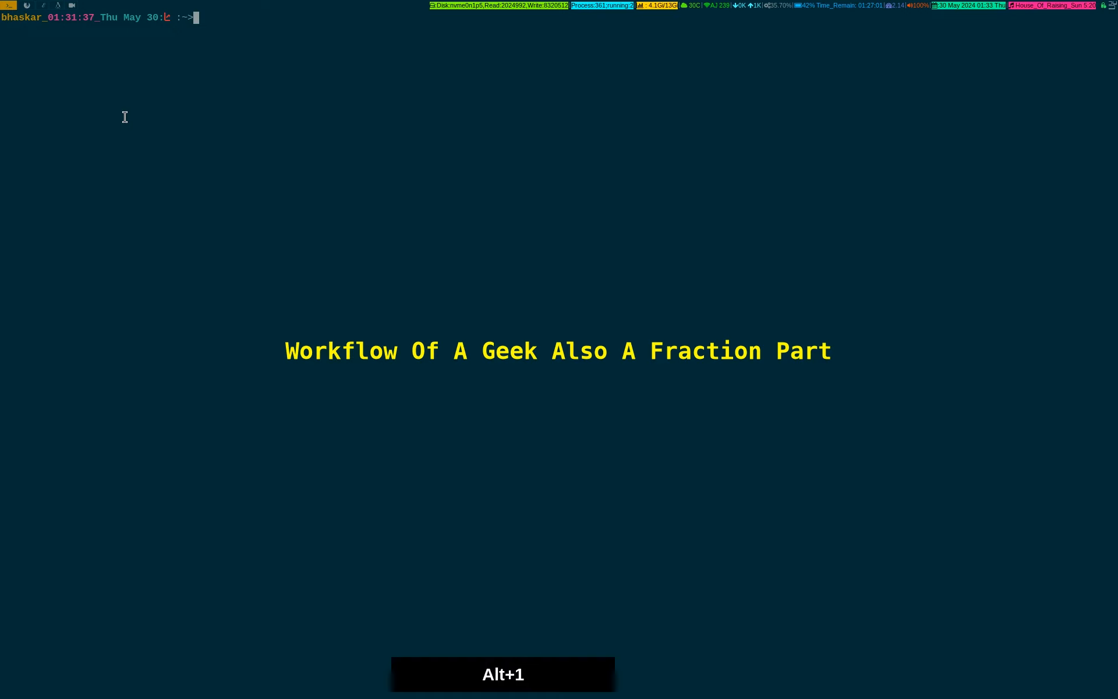
Step: Switch to ~/git-linux/linux with linuxsrc and list the six new commits with git-show-new
text(linuxsrc)
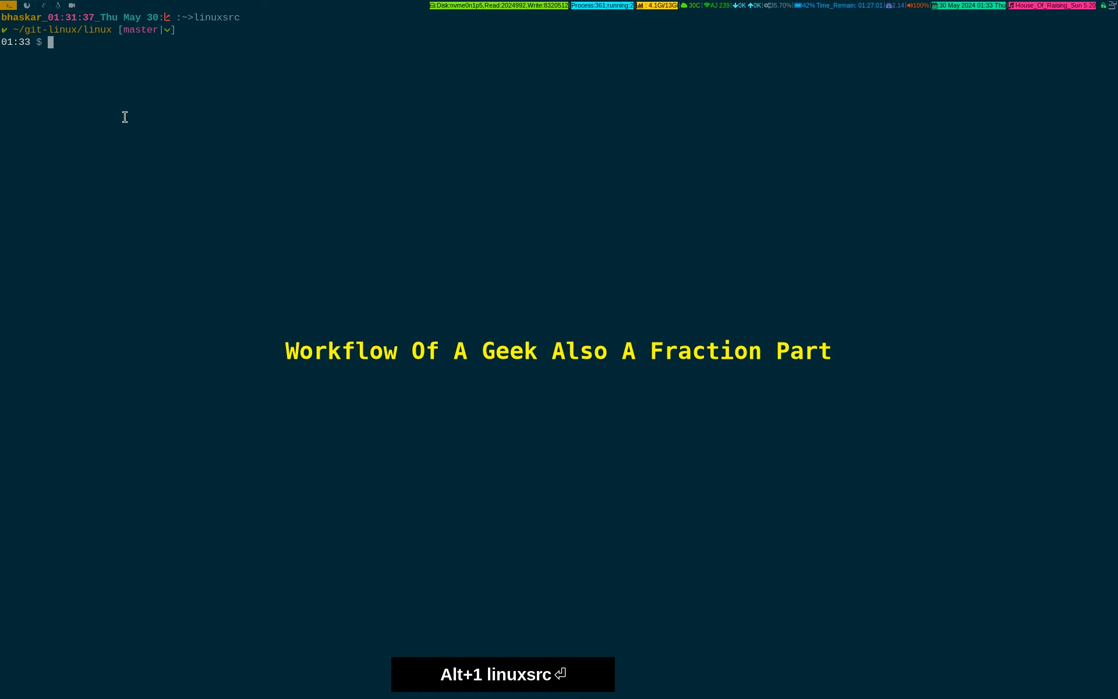
text(git)
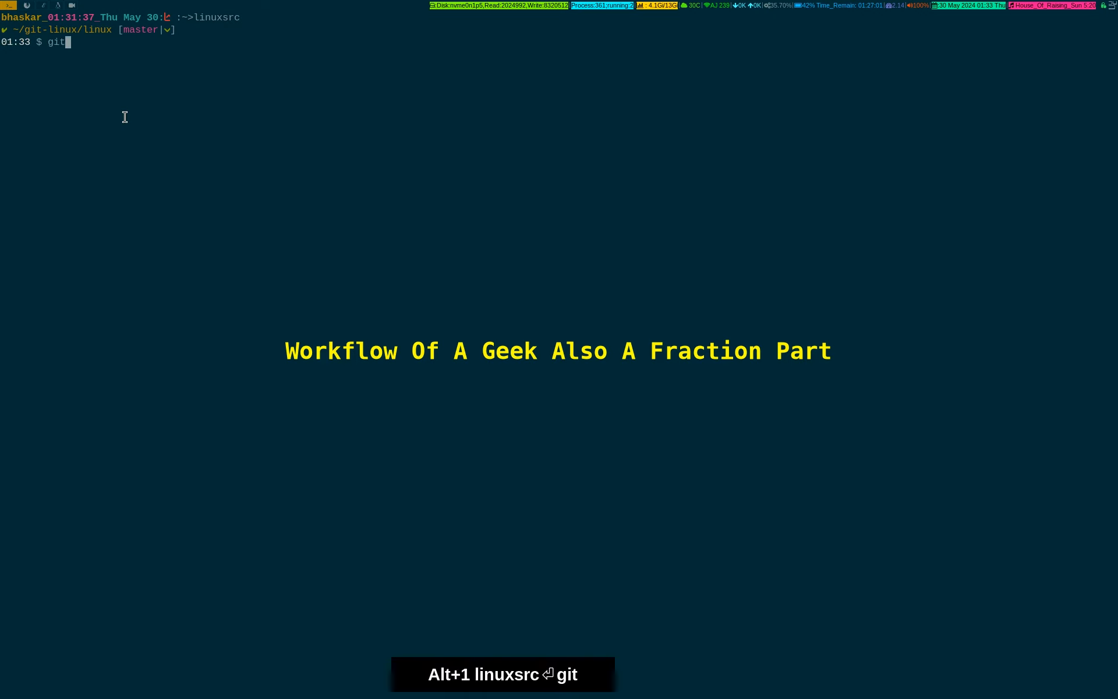
text(-show-new)
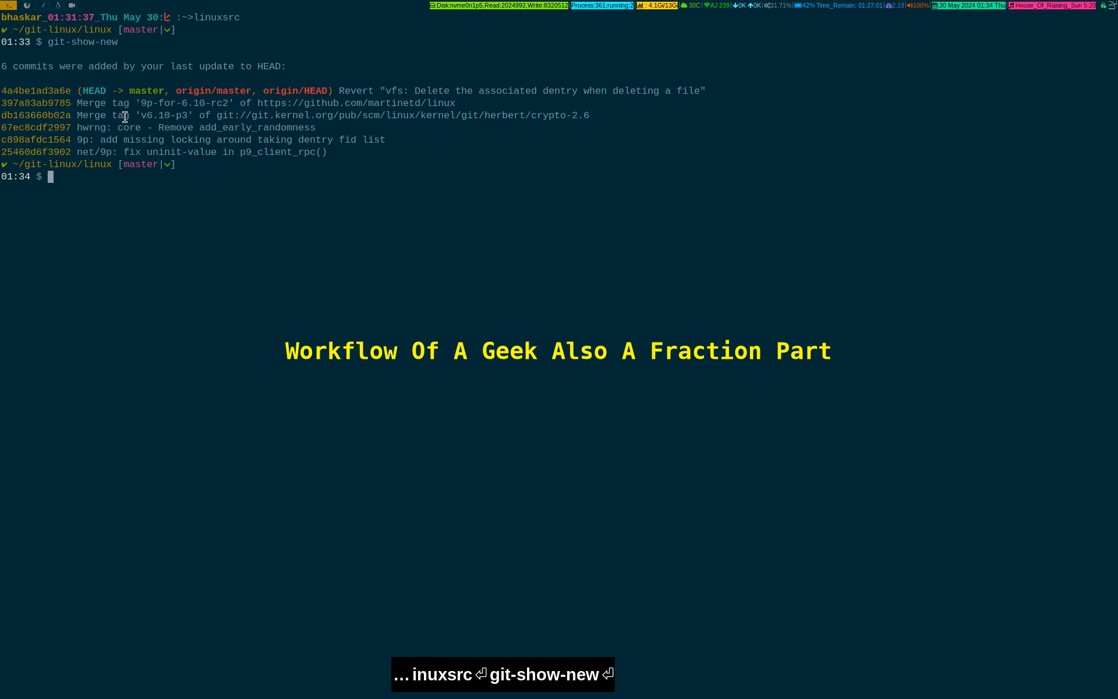
Step: Launch git-search-log and preview older commits back through the crypto and tpmdd-next merges
text(git-)
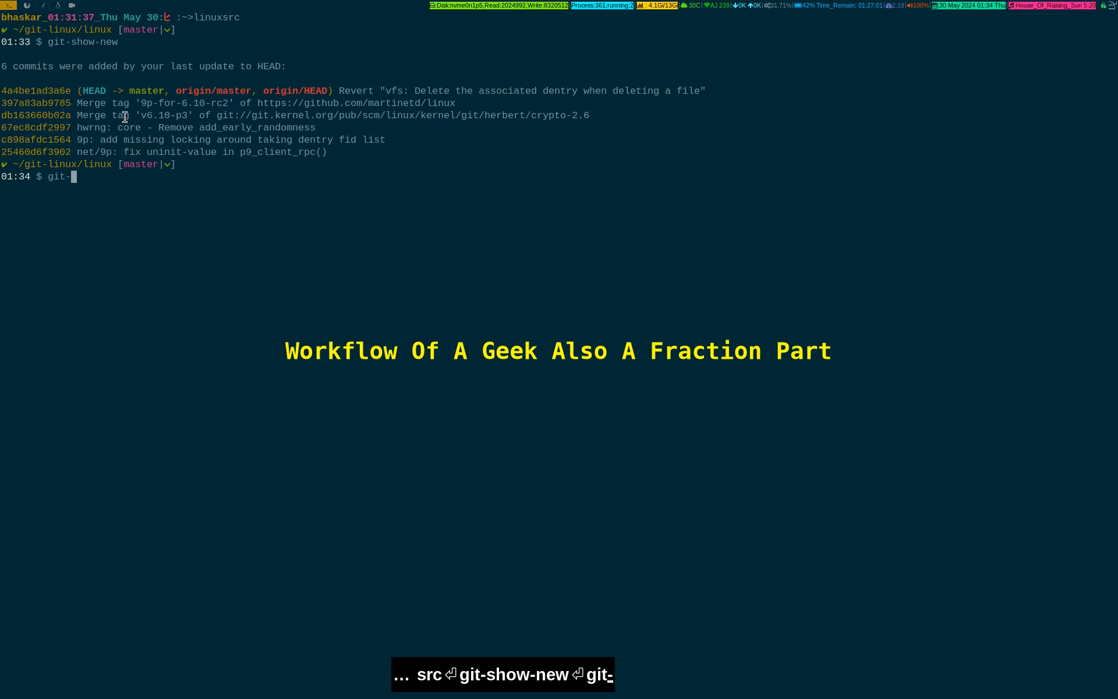
text(search-lo)
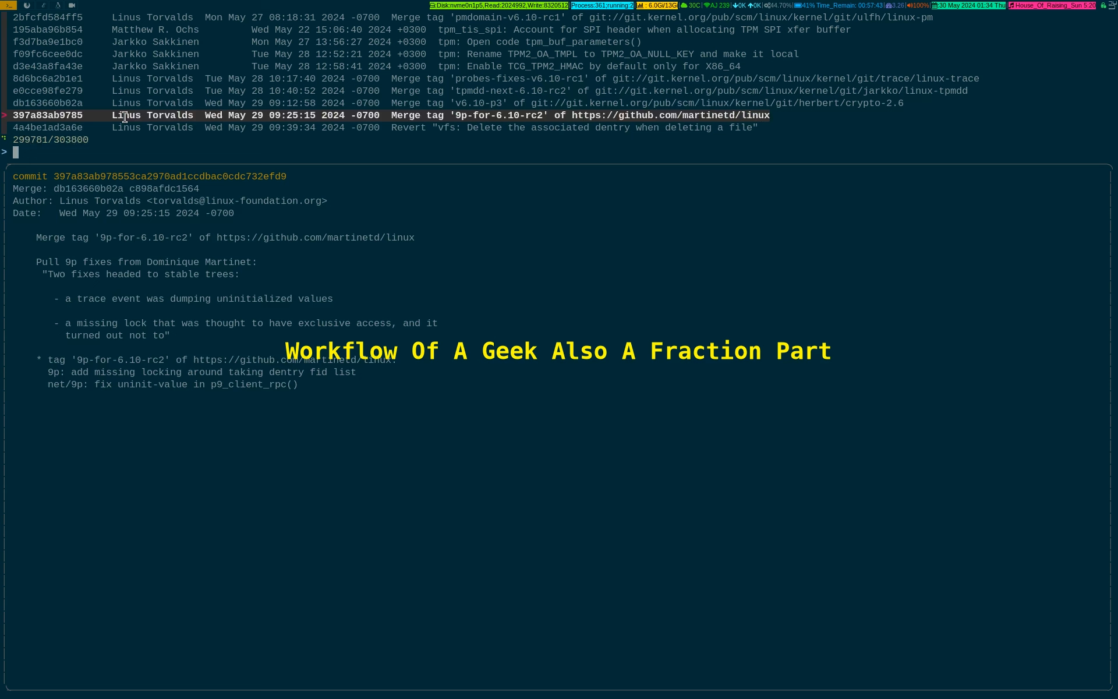
key(Up)
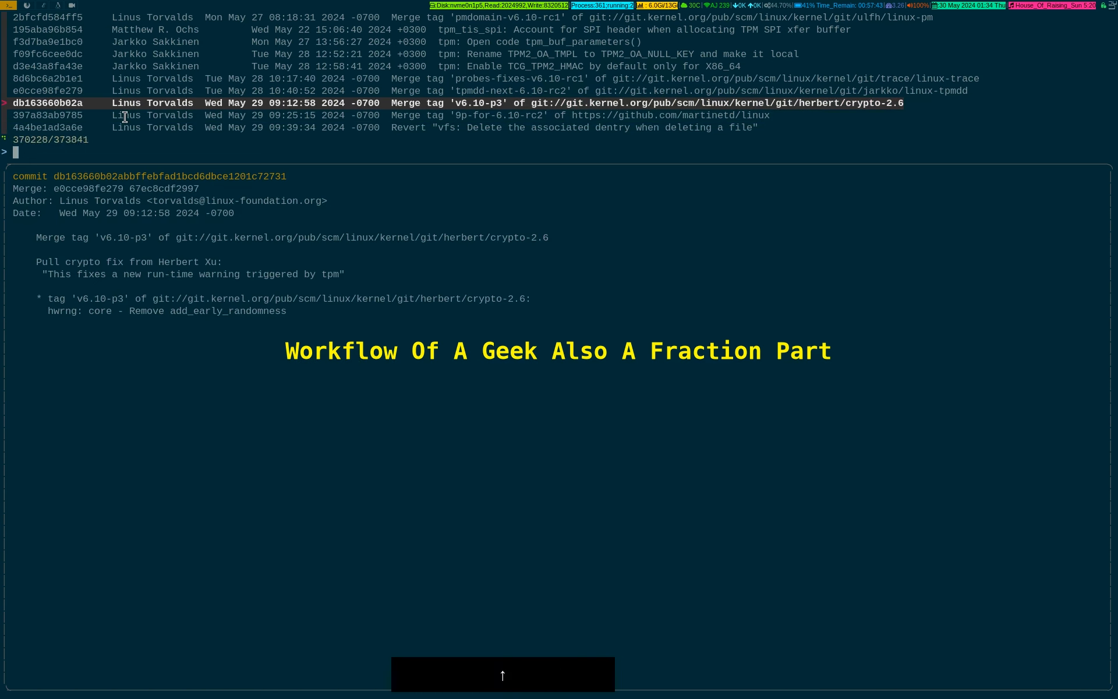
key(Up)
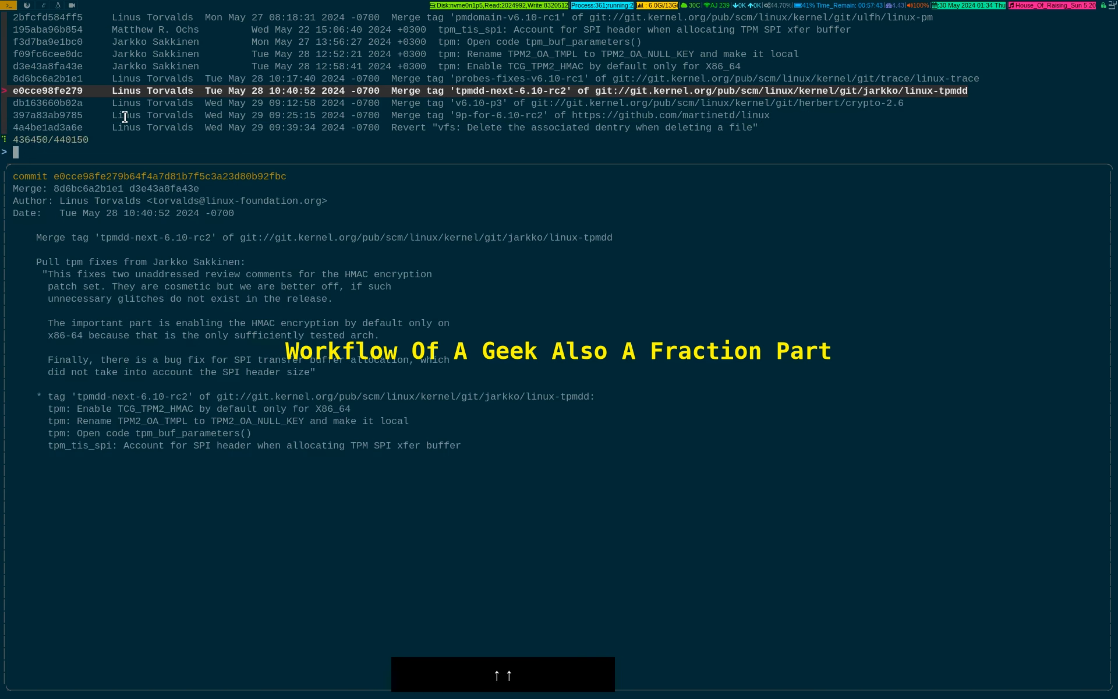
key(Up)
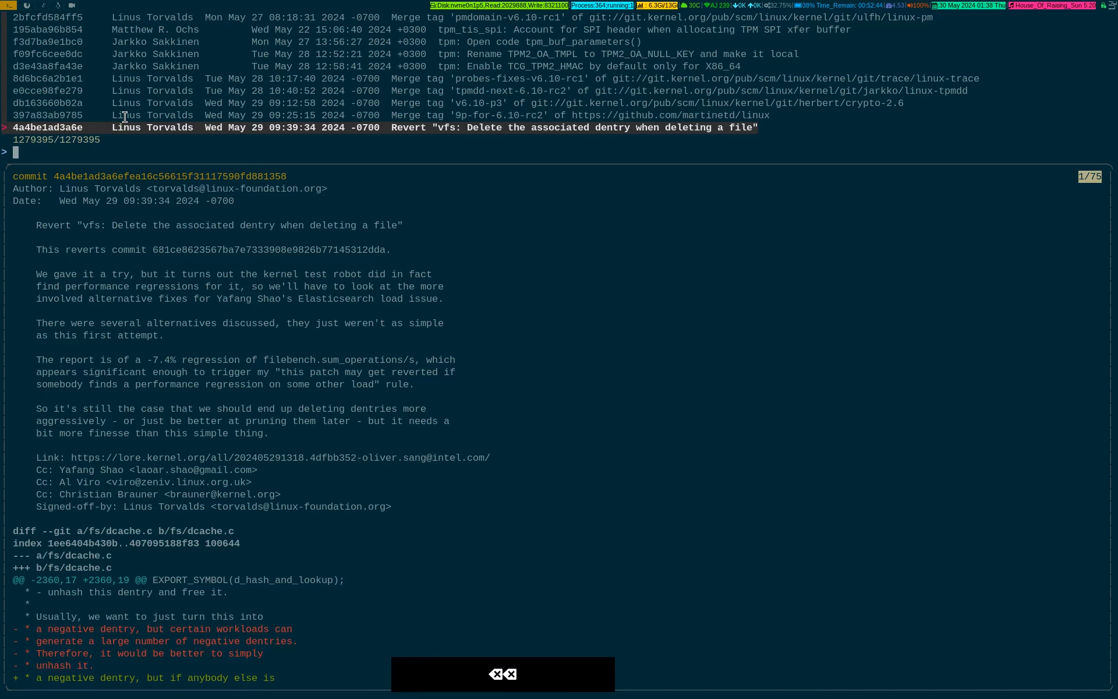
Step: Filter the fzf commit list by 'Linus', clear it, then filter by 'Paul'
text(Linus)
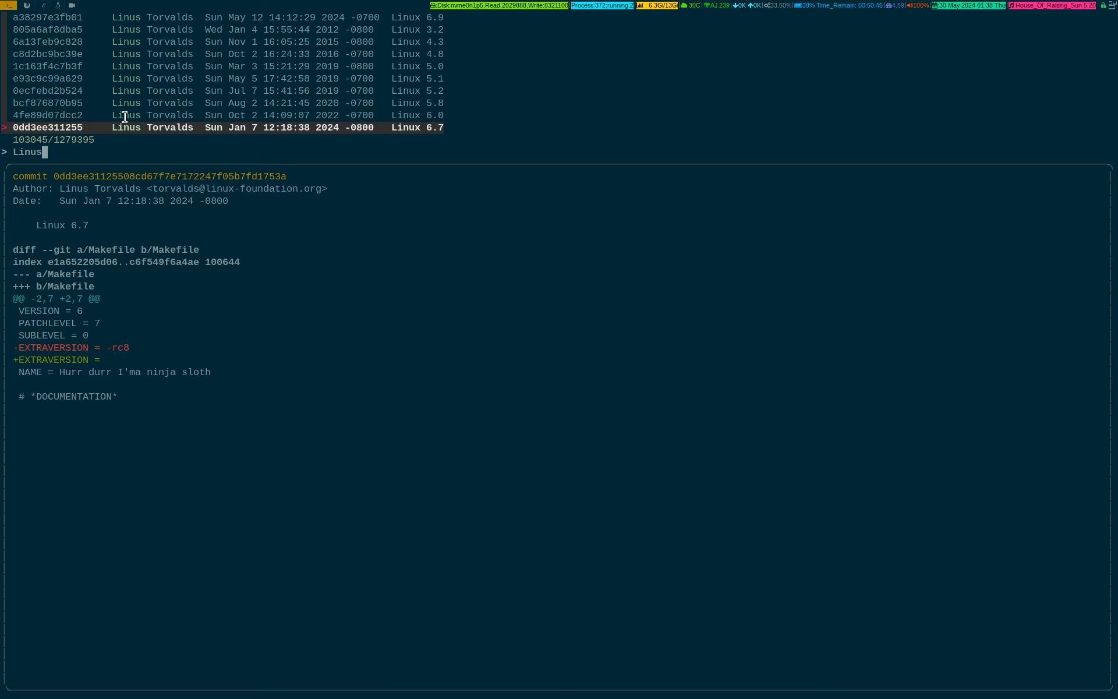
key(Up)
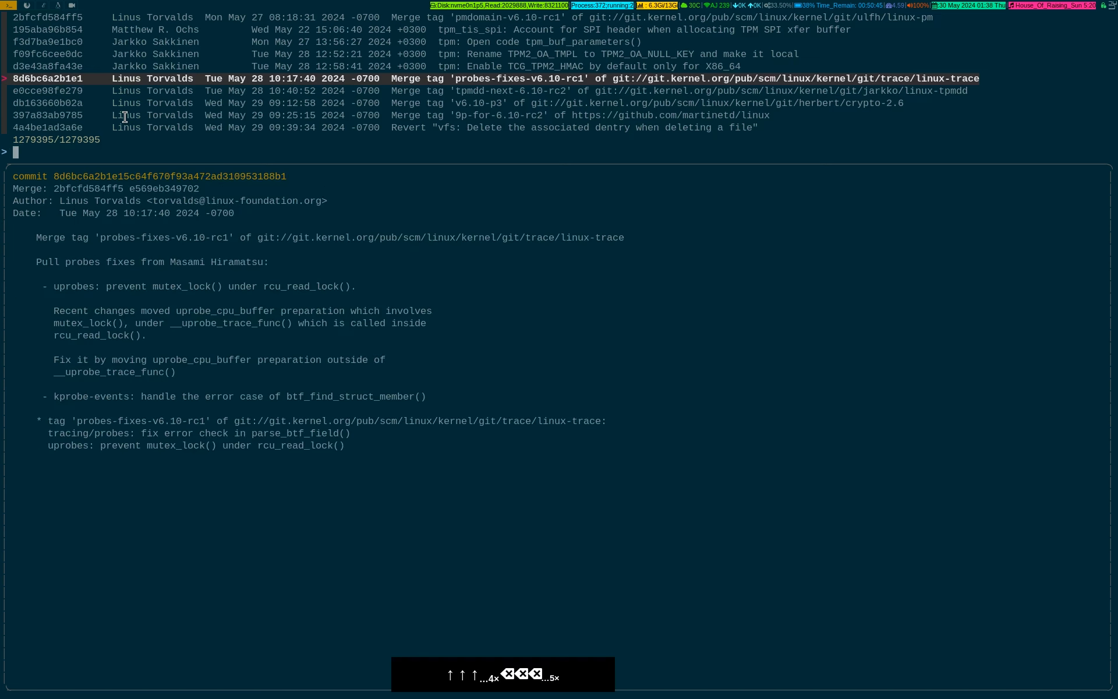
text(Paul)
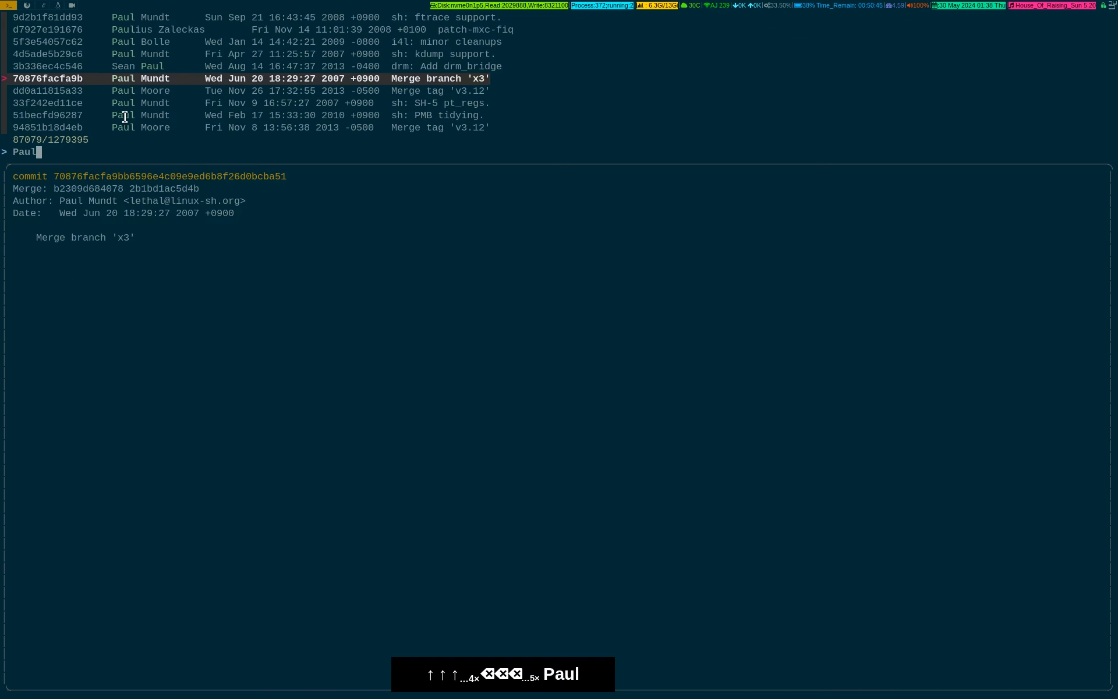